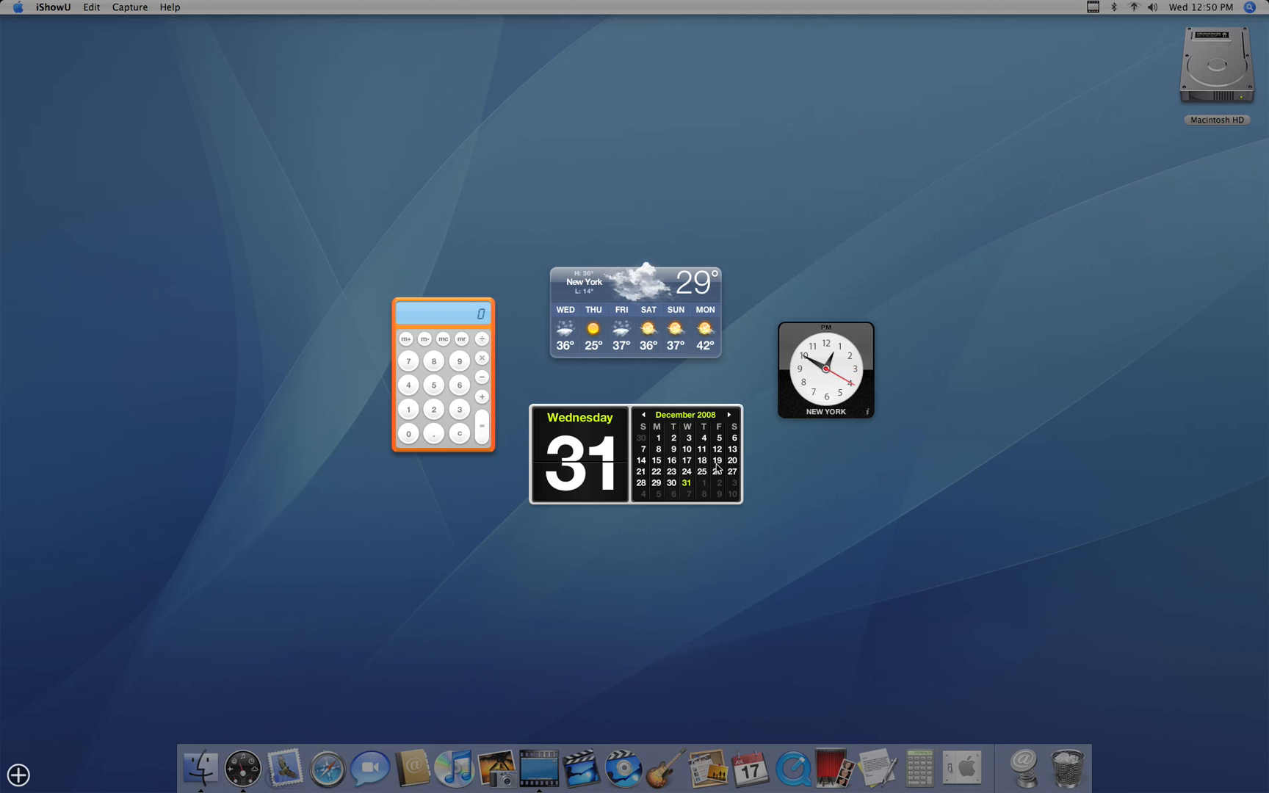
mouse_move(16, 775)
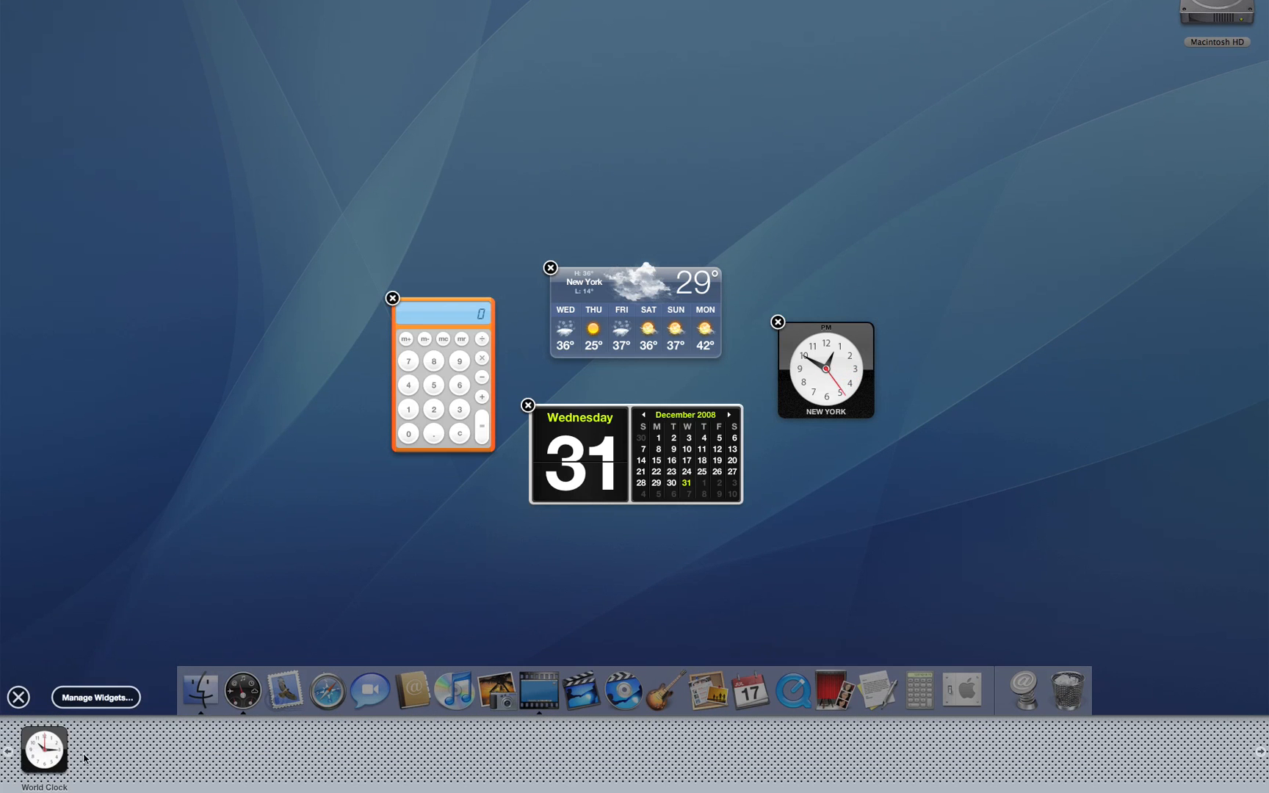
click(96, 696)
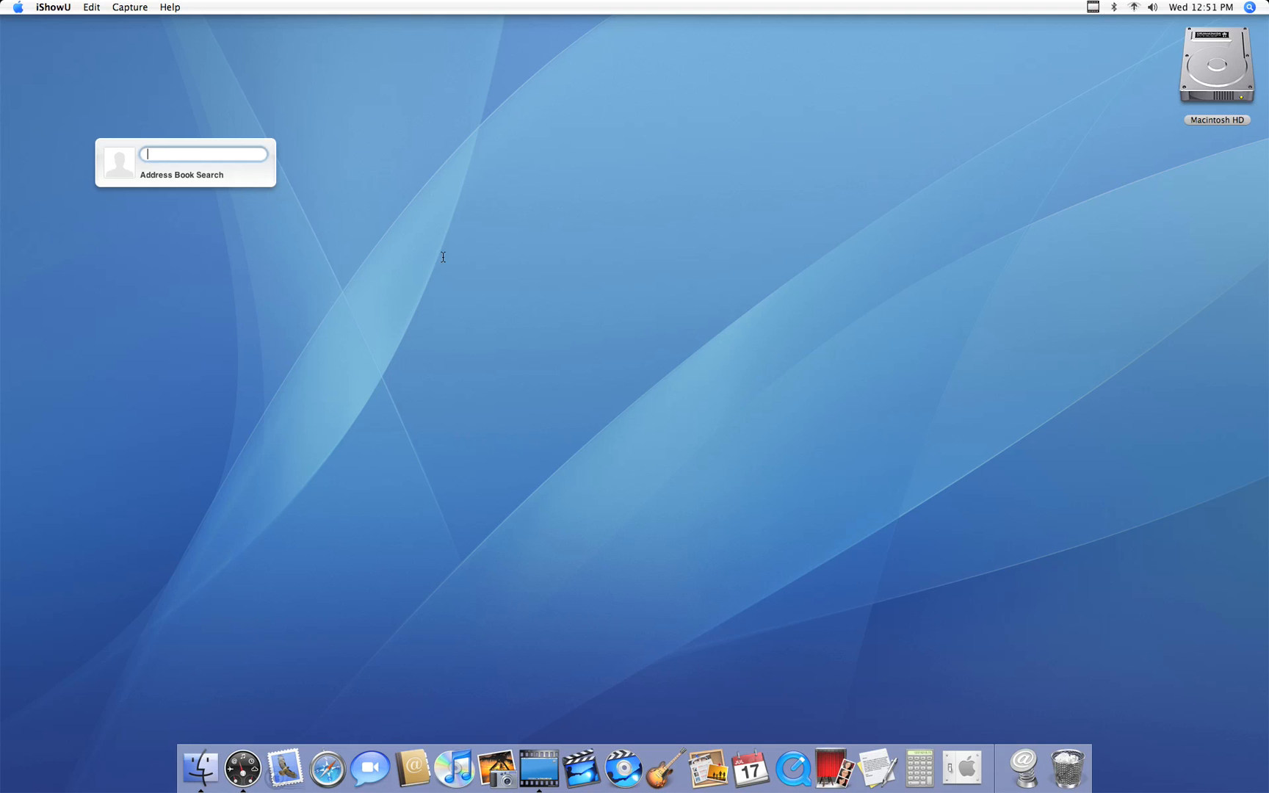
Launch Address Book and Safari from the Dock with the widget floating at top-left.
text(yo)
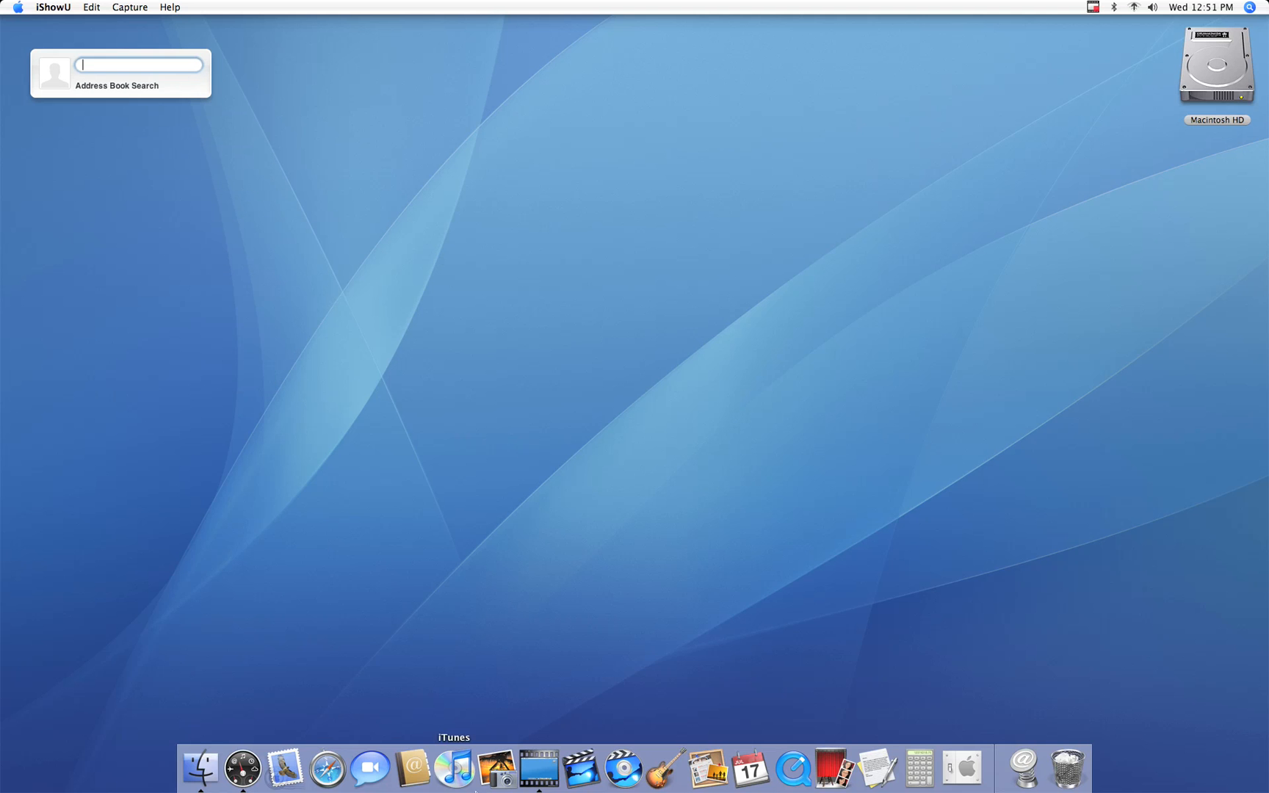
mouse_move(328, 768)
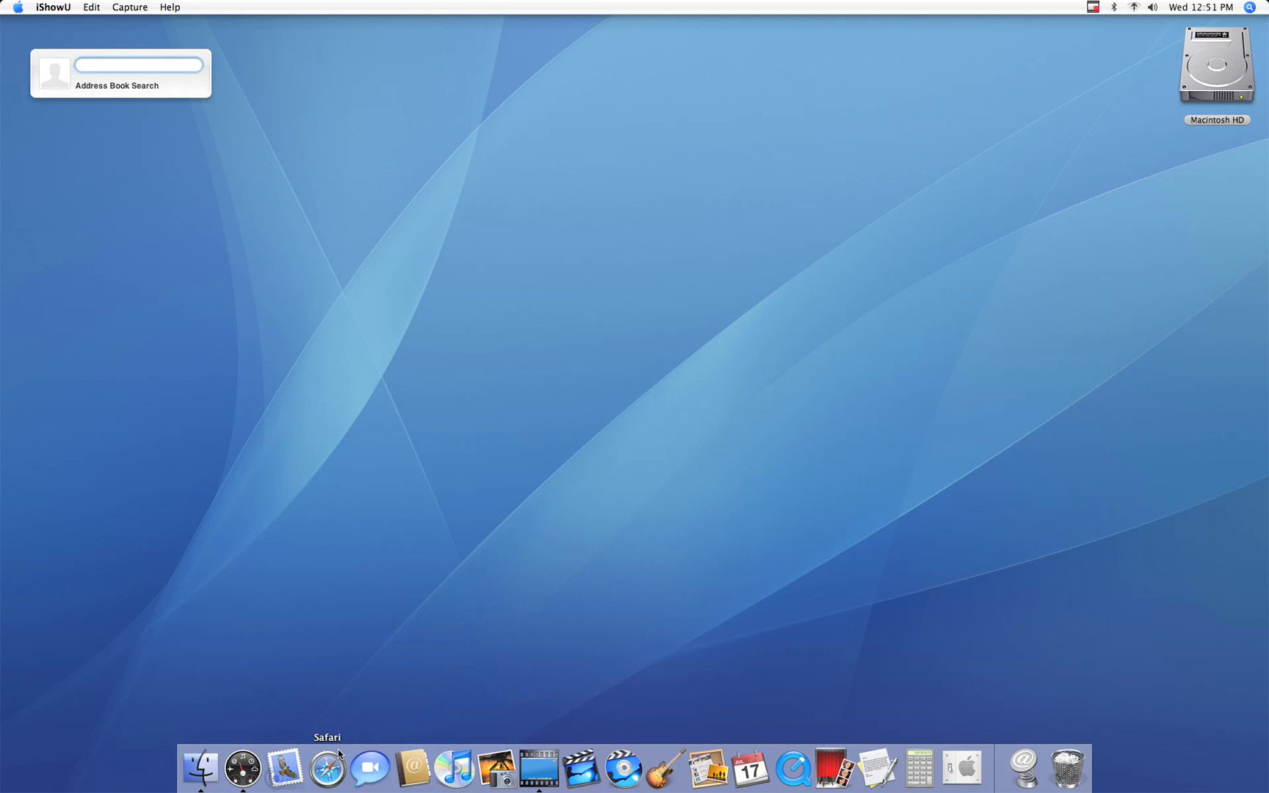
mouse_move(415, 766)
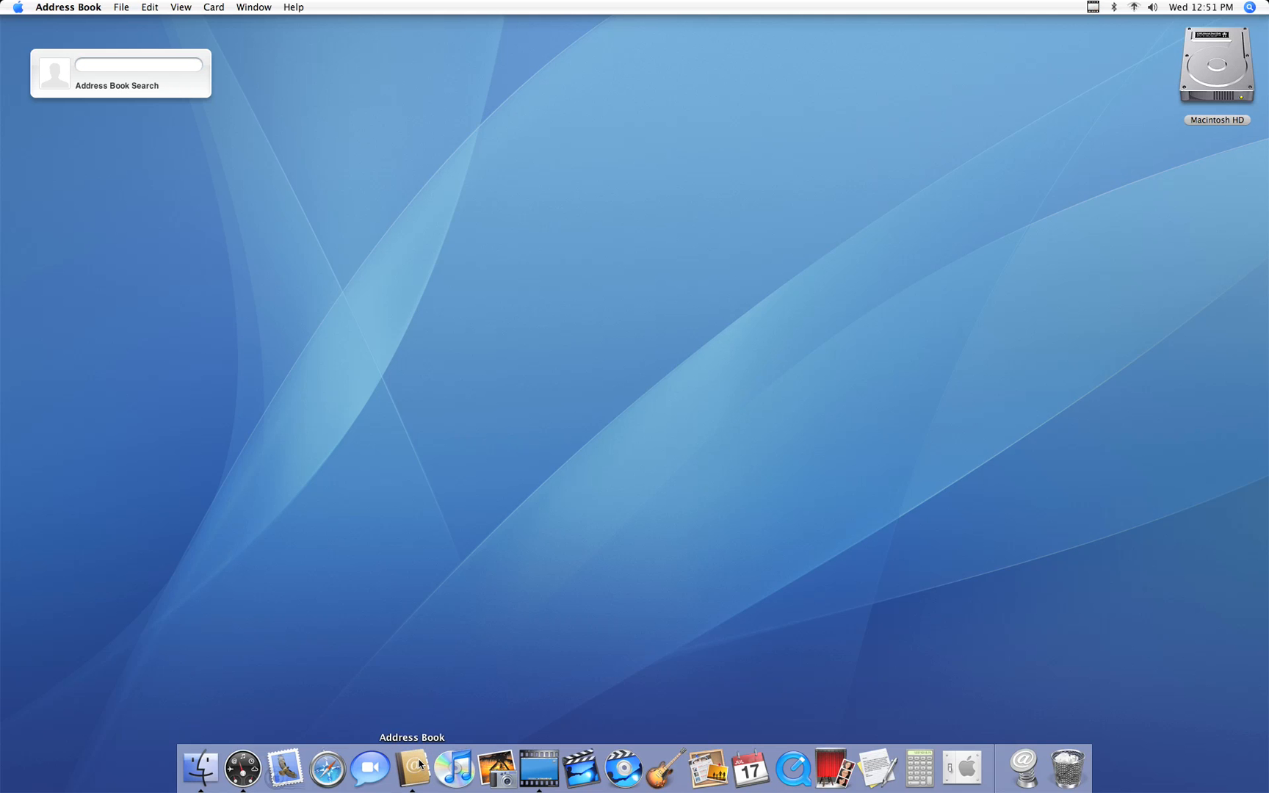
click(412, 767)
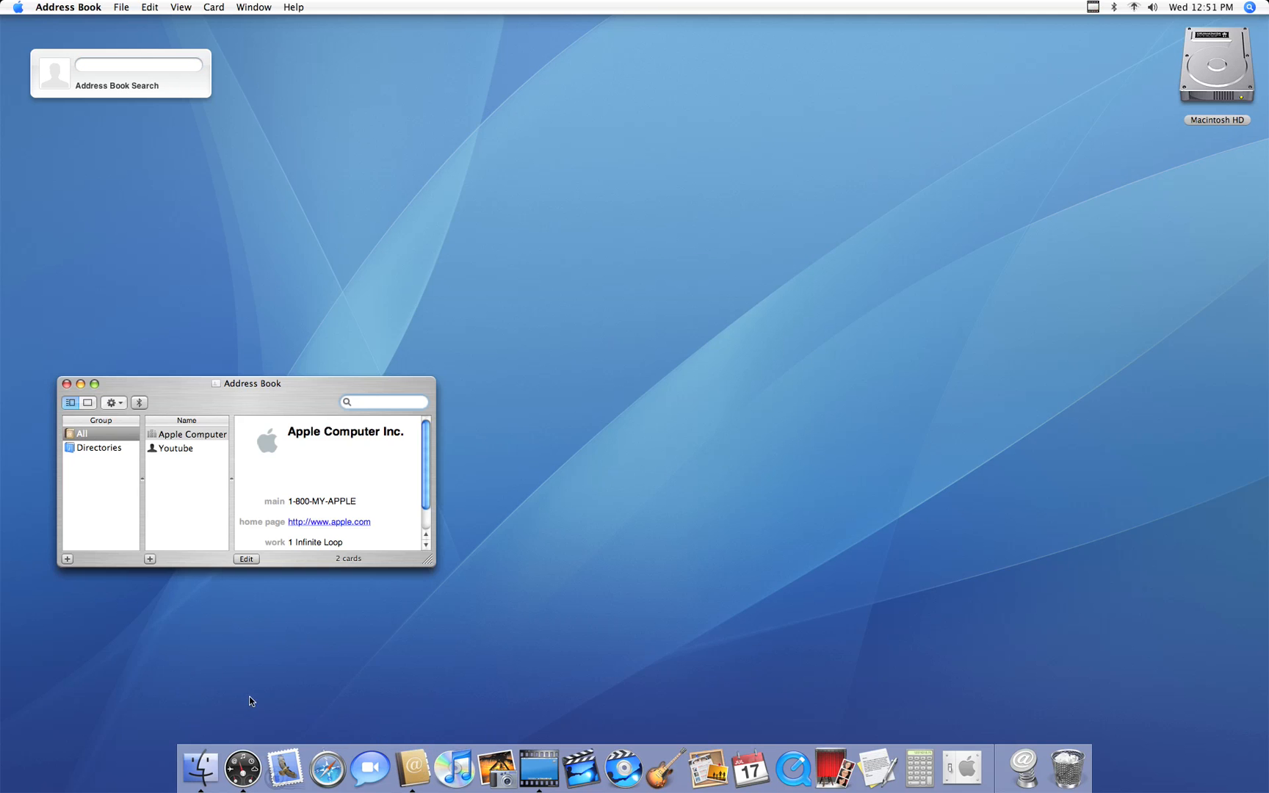
click(326, 767)
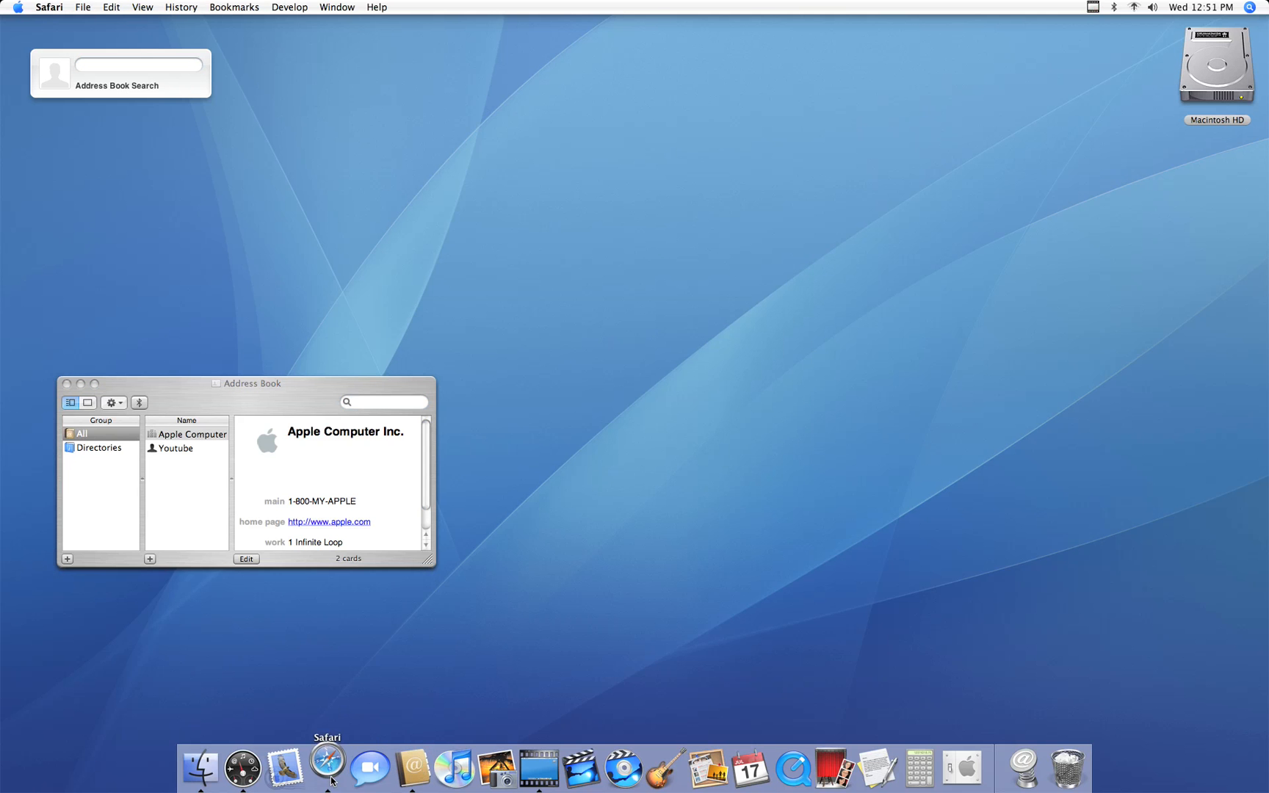
Show YouTube in Safari, then bring Dashboard up with the widget still in front.
click(327, 767)
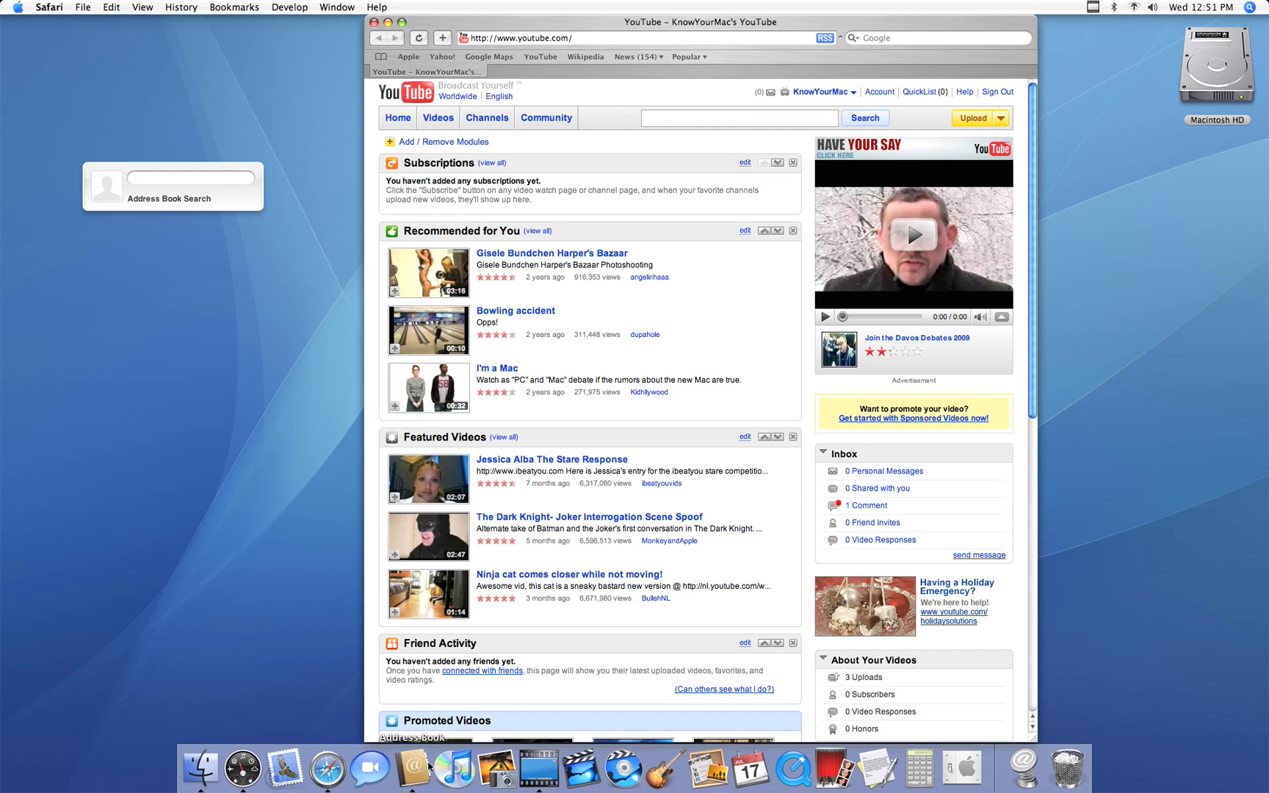
mouse_move(486, 442)
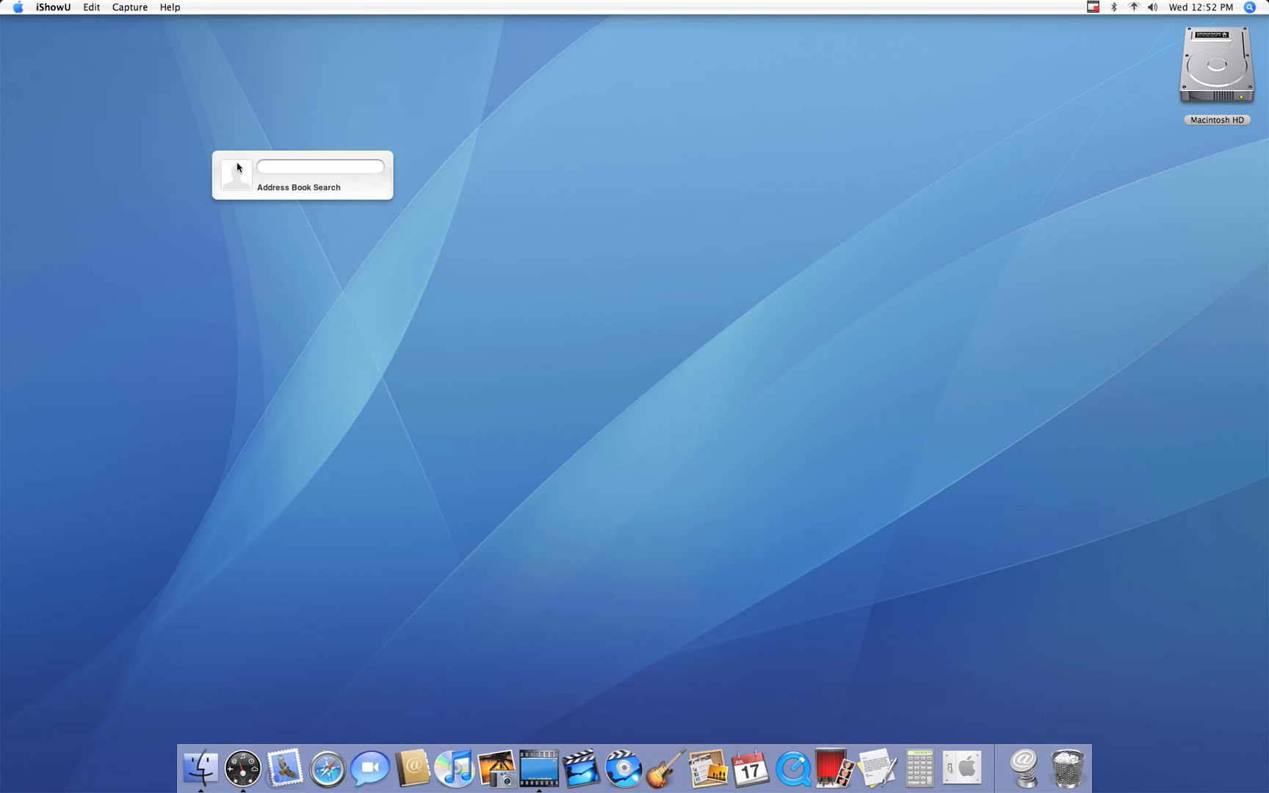
click(242, 768)
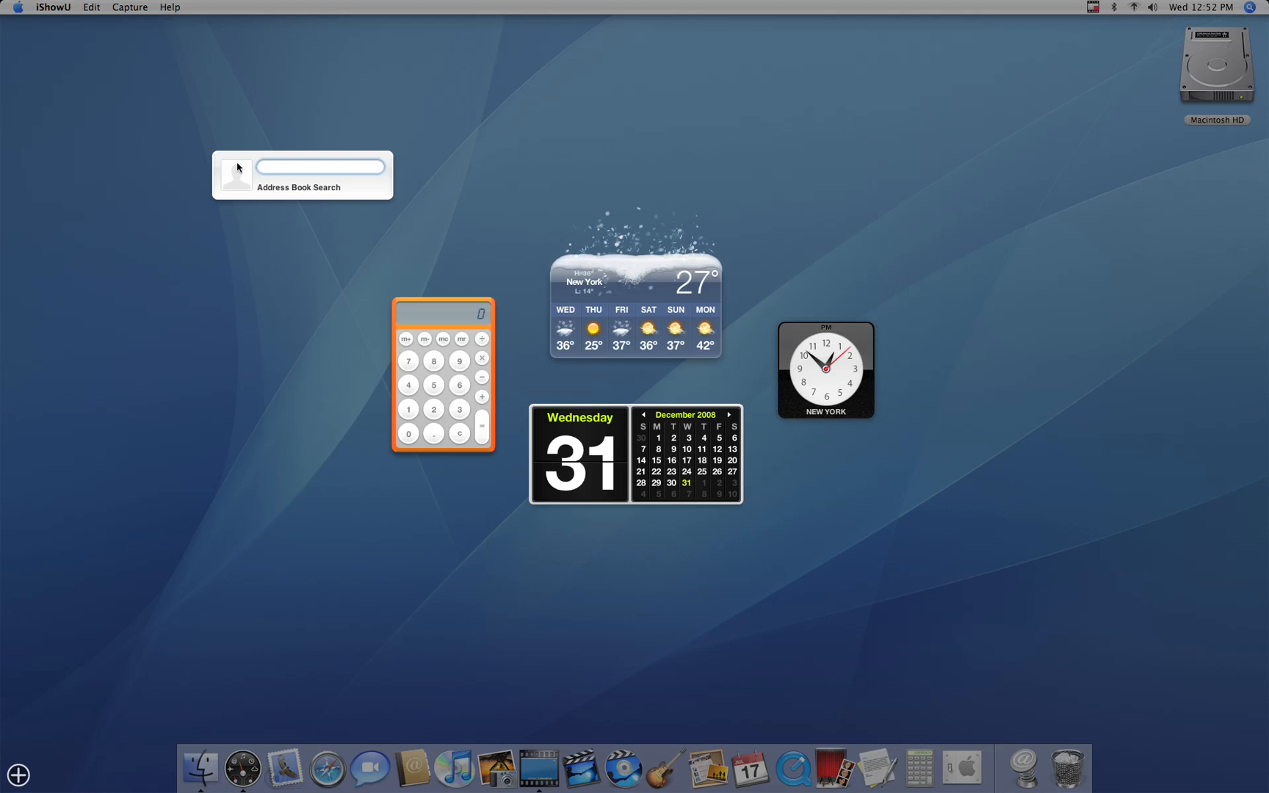